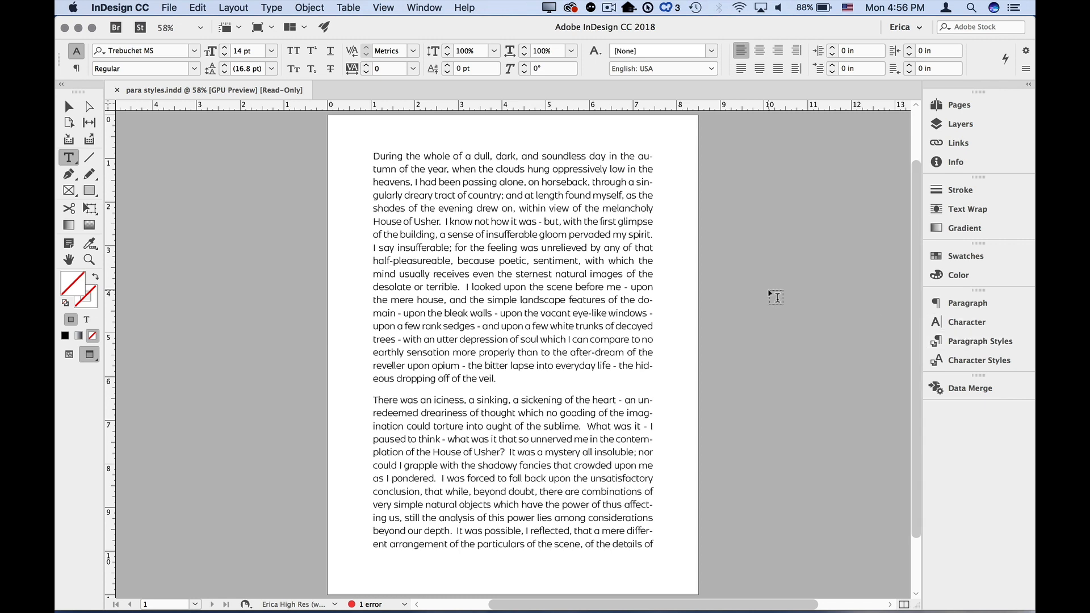
- Select part of the first paragraph's text and open the Window menu
left_click_drag(549, 234, 616, 248)
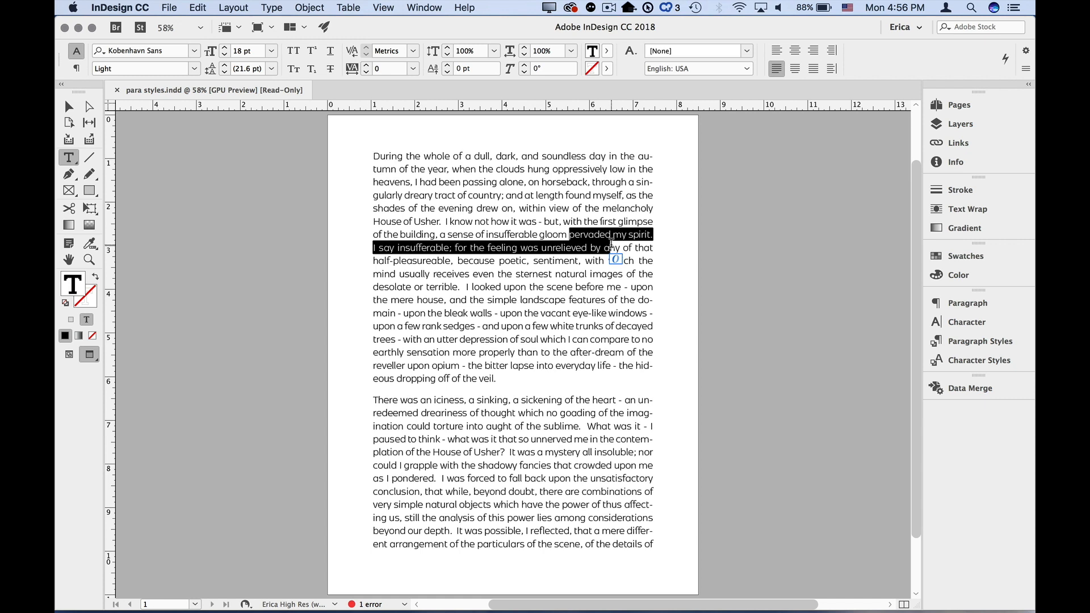
left_click(424, 7)
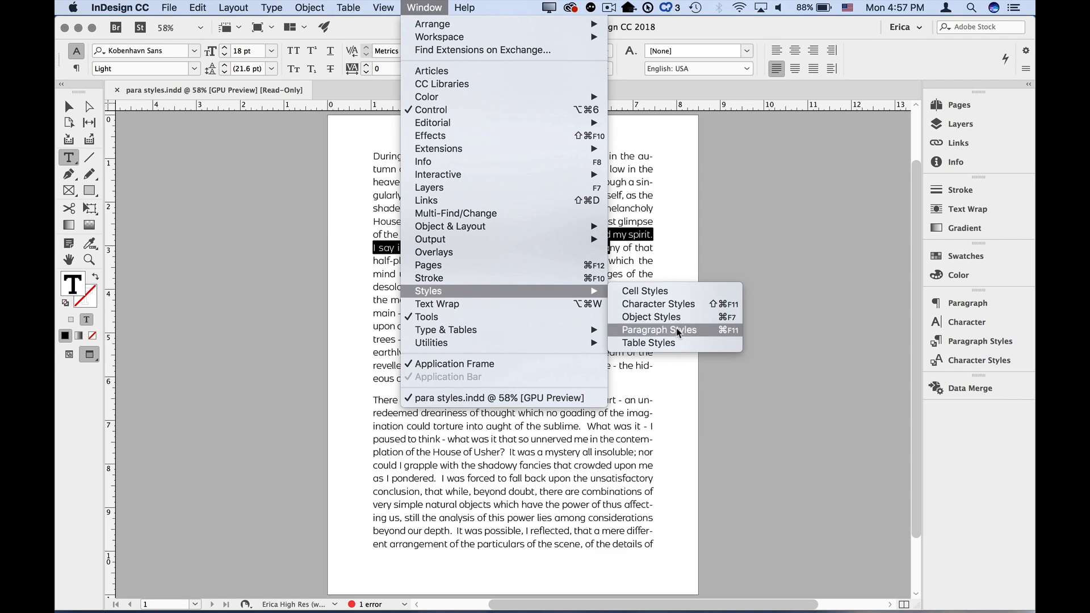
- Show the Paragraph Styles panel and create a new style from the selected text's formatting
left_click(658, 329)
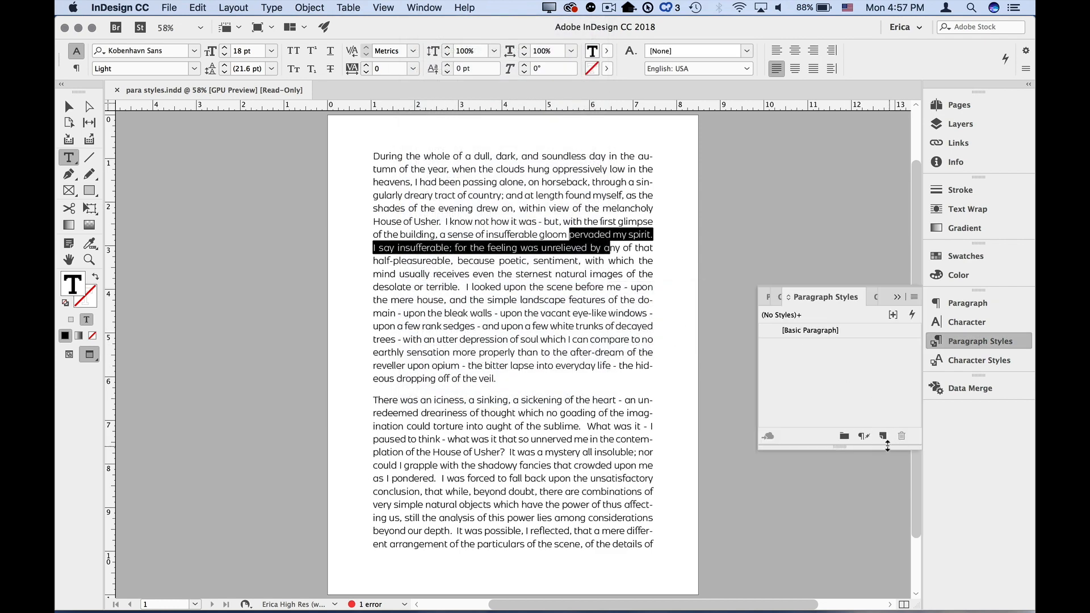
left_click(883, 436)
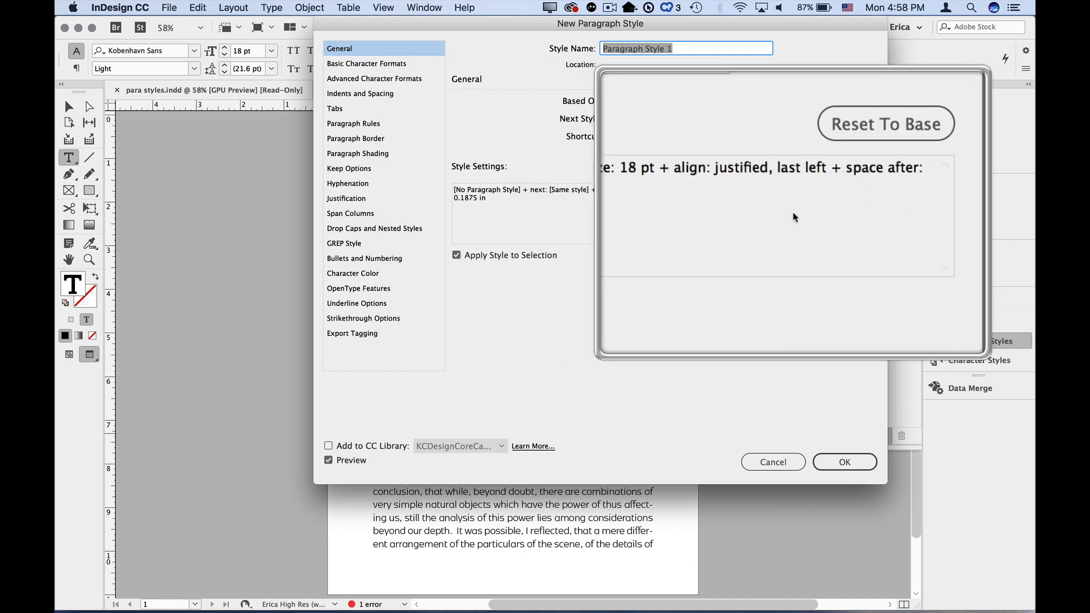
- Name the new paragraph style 'Body Text' and confirm it
type("B")
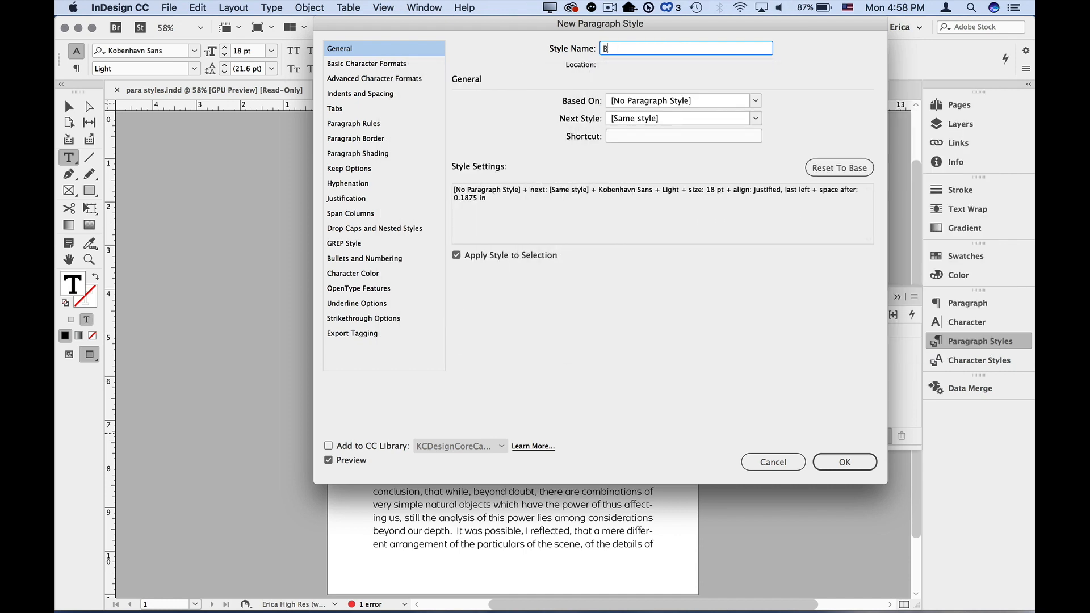
type("ody Text")
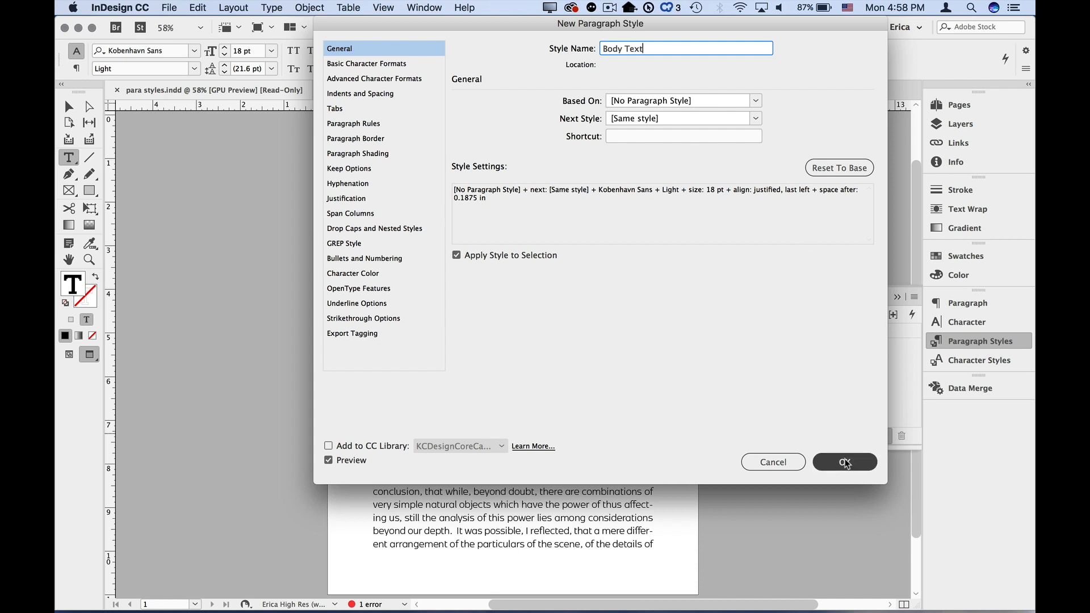
left_click(844, 462)
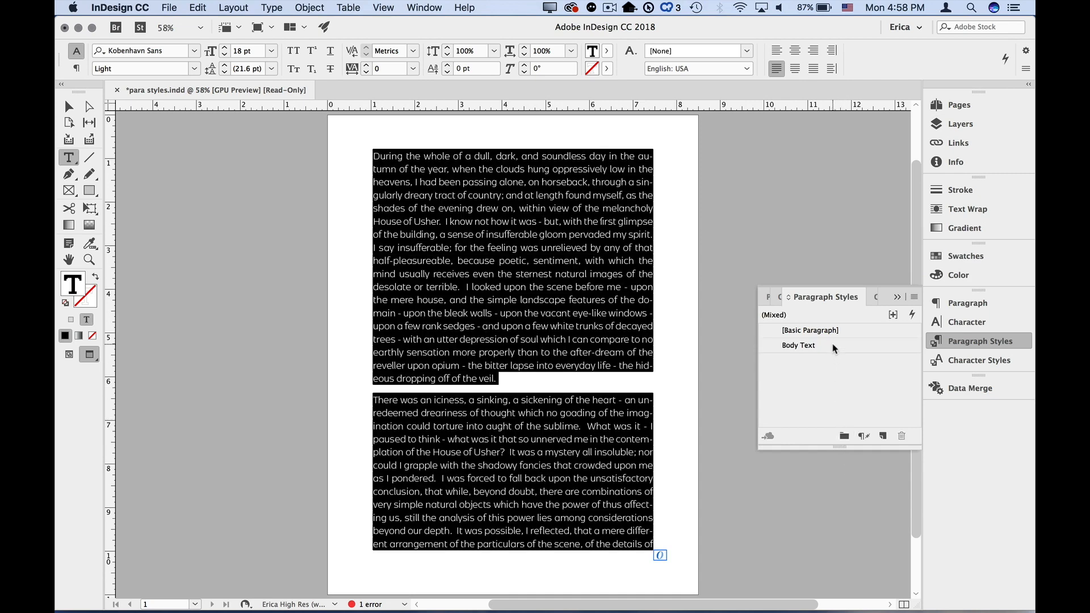
- Apply the Body Text paragraph style to both paragraphs of the selected story
left_click(799, 345)
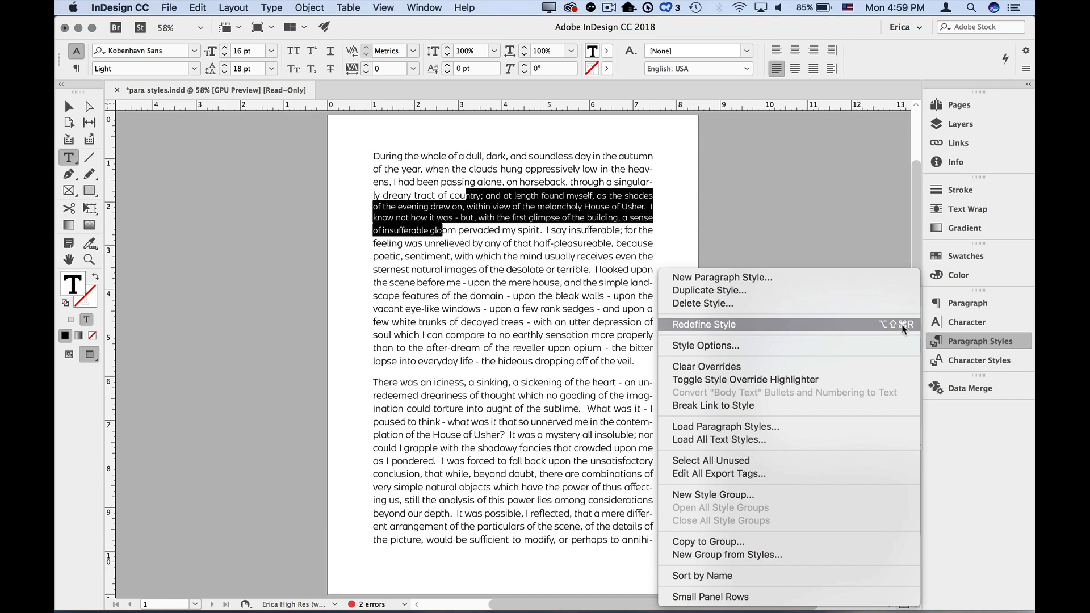
- Redefine Body Text to match the text reformatted at 16 pt with 18 pt leading
left_click(703, 325)
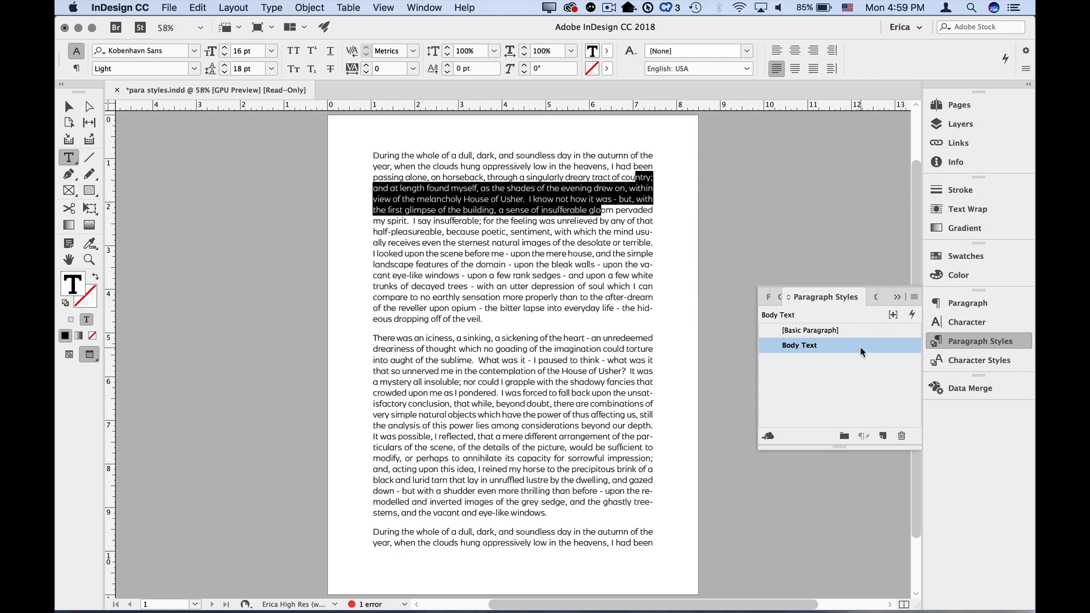
- Edit Body Text's basic character formats to 18 pt size, leading 22 stepped down to 16 pt
right_click(799, 345)
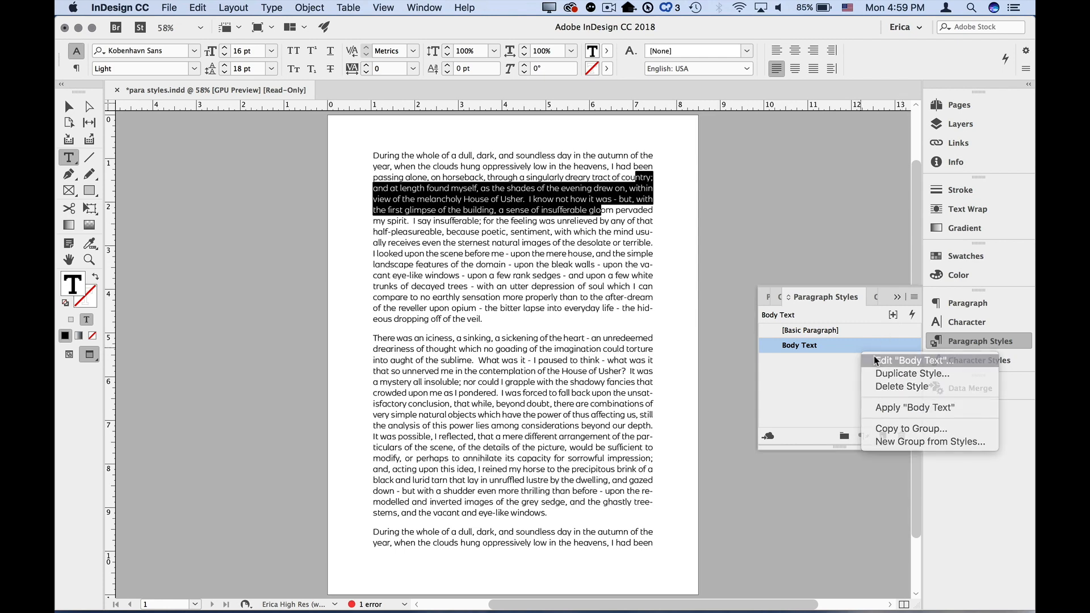
left_click(914, 360)
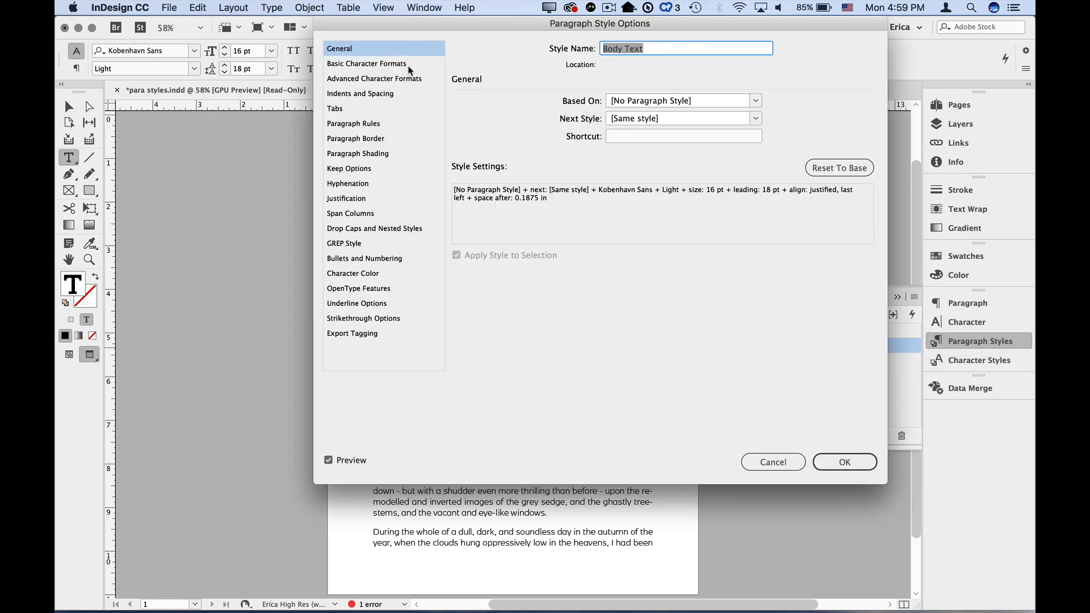
left_click(367, 63)
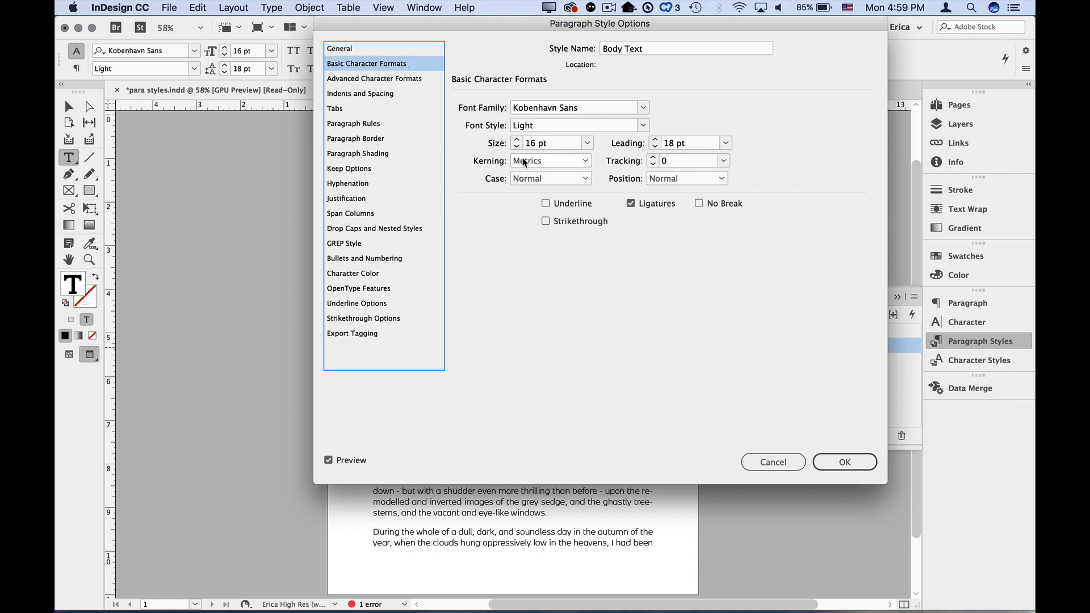
left_click(516, 139)
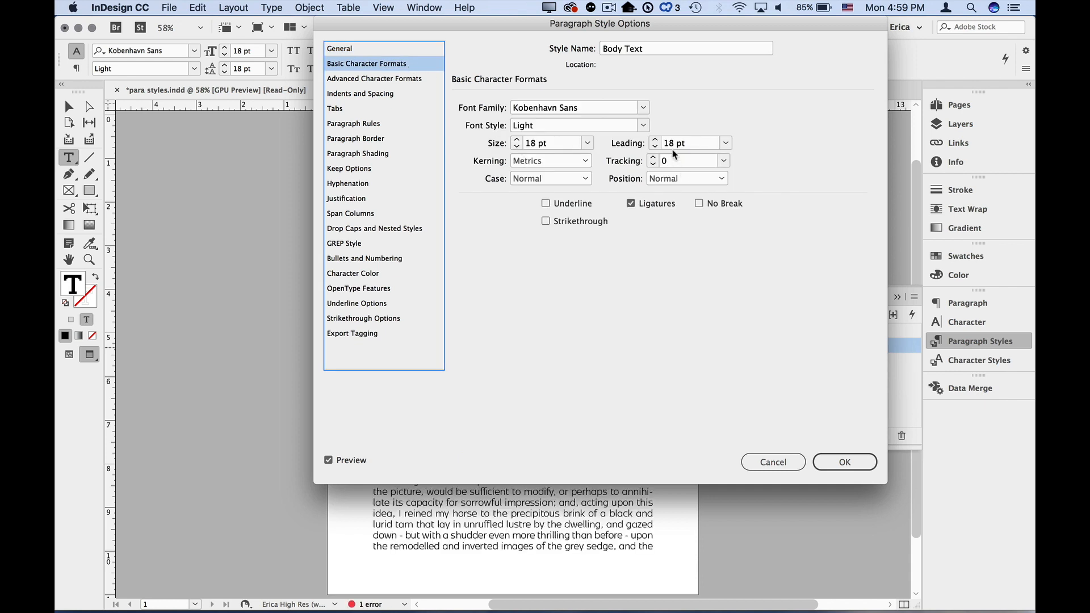
type("22")
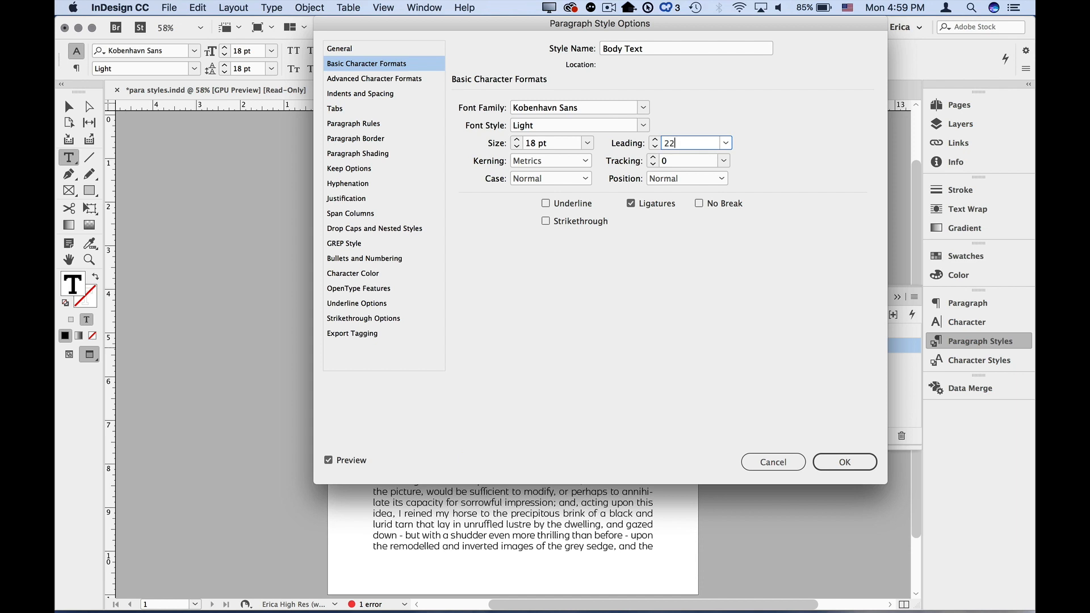
key("Tab")
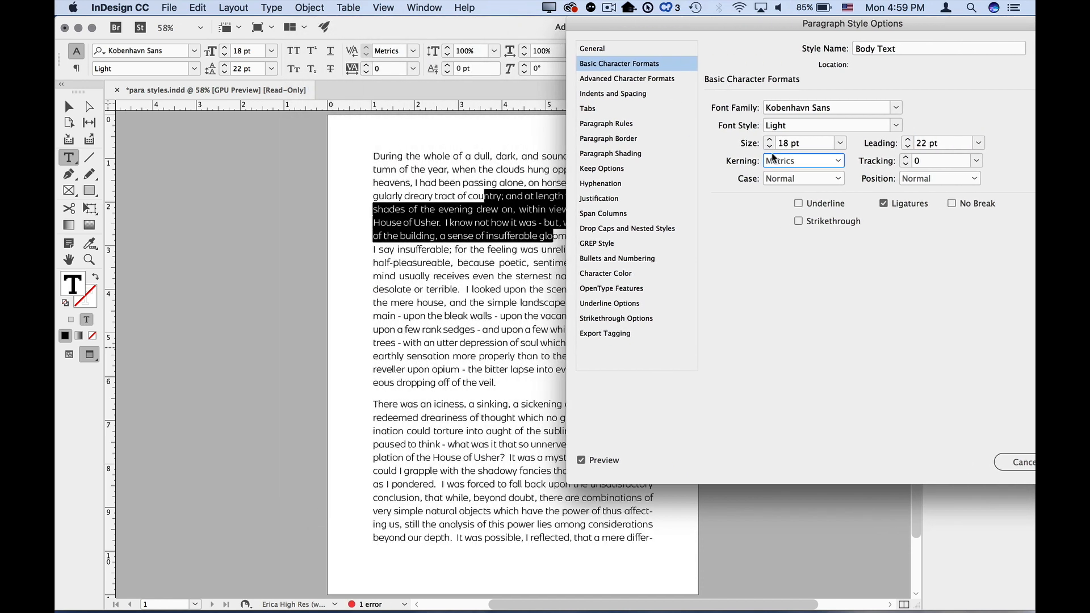
left_click(907, 146)
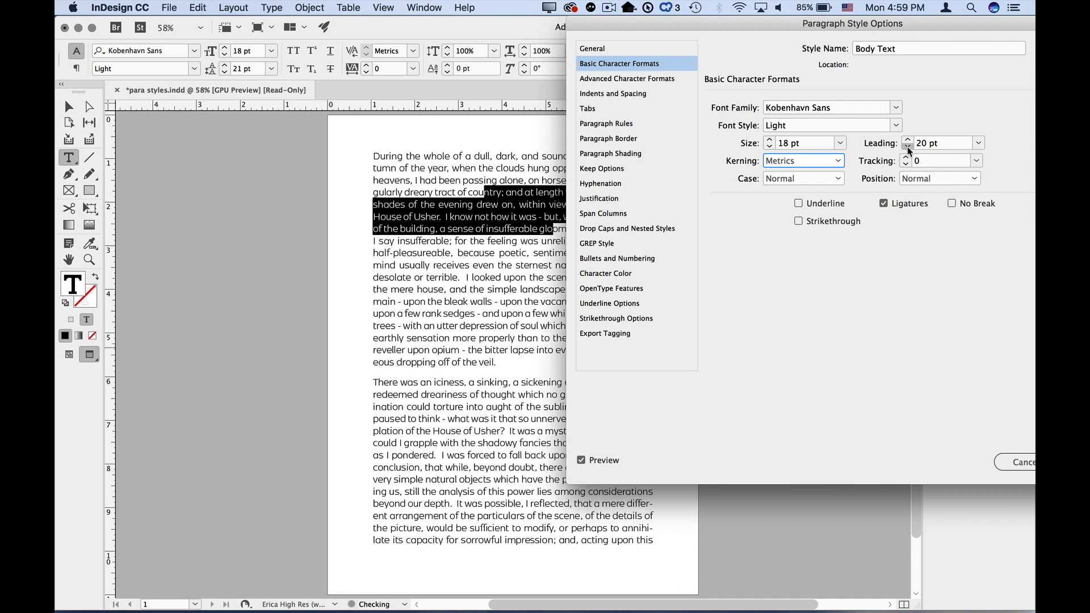
left_click(908, 145)
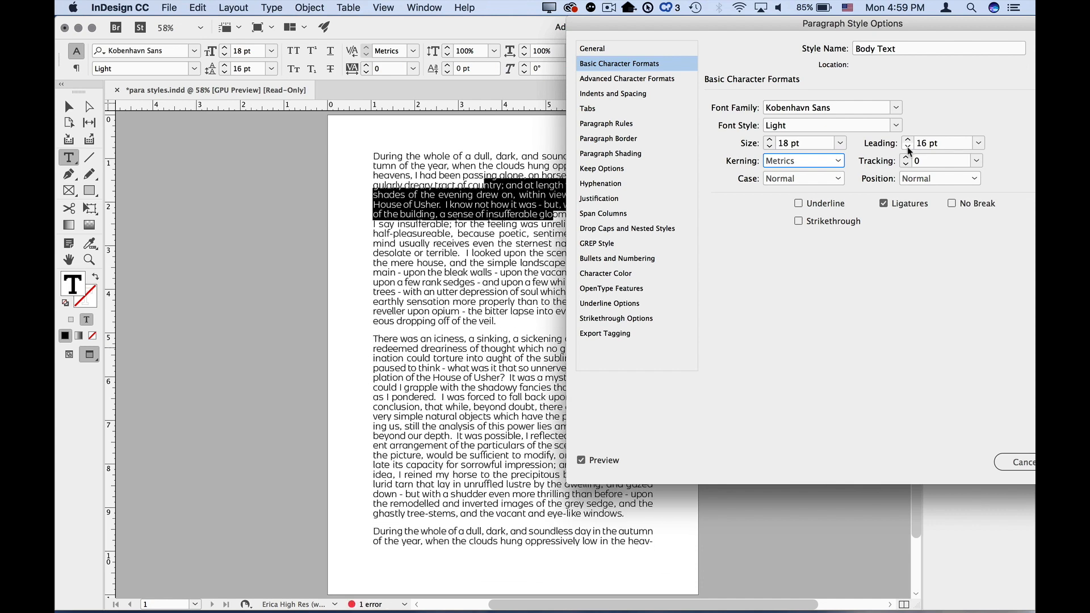